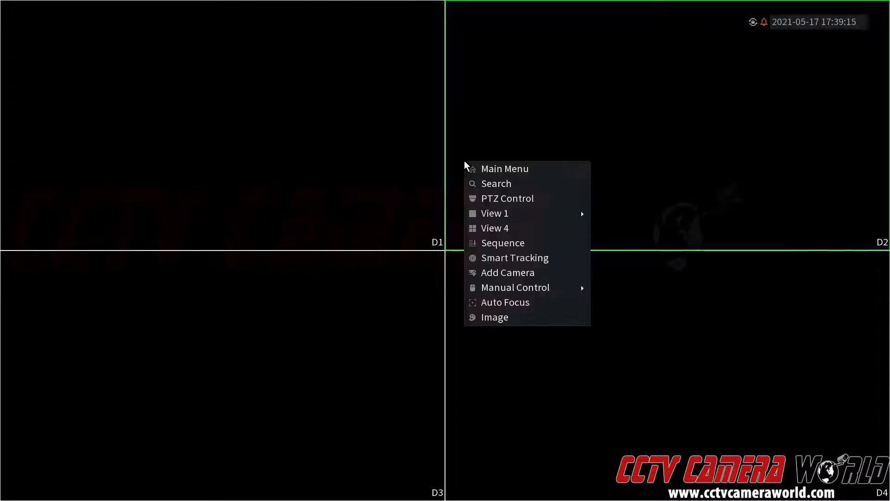
# Open Main Menu from the live view and log in as admin with the unlock pattern
pyautogui.click(505, 168)
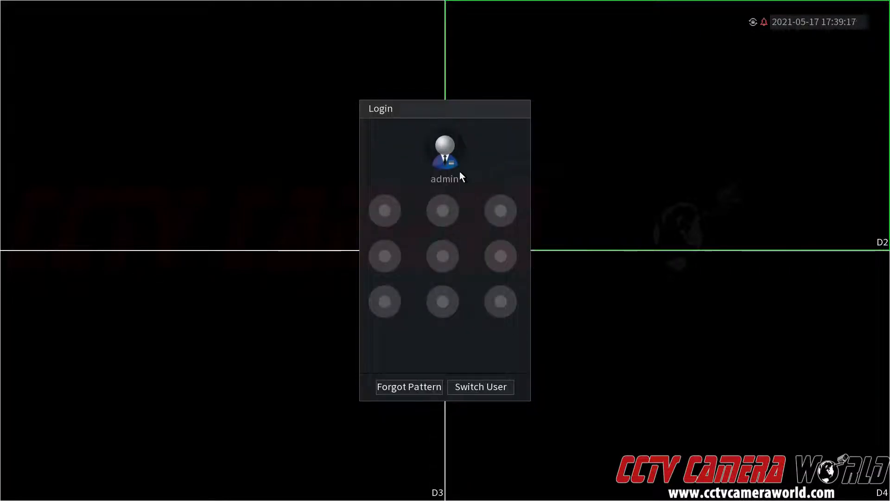
pyautogui.moveTo(384, 210); pyautogui.dragTo(500, 210)
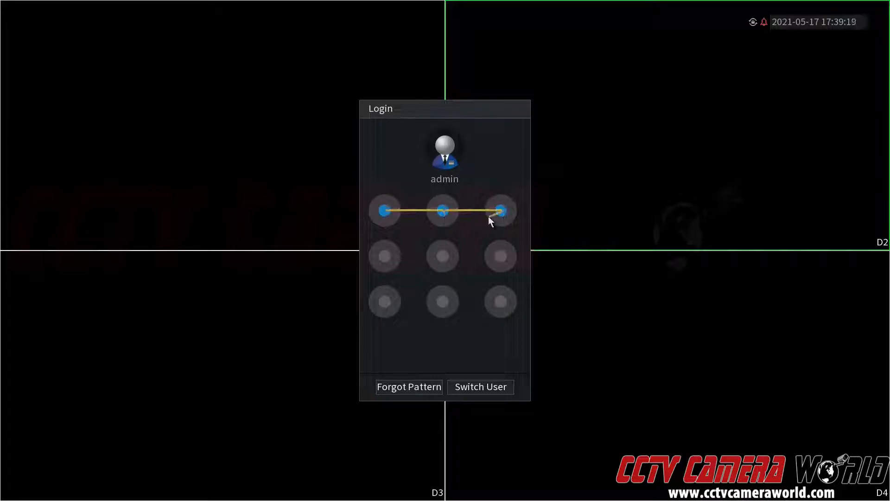
pyautogui.click(498, 211)
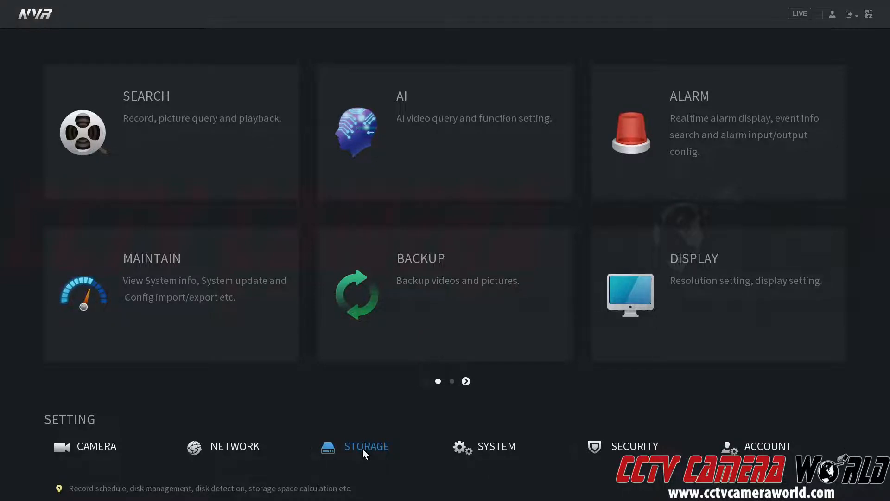
# Go to Storage > Disk Manager to view disk sda's free and total space
pyautogui.click(367, 445)
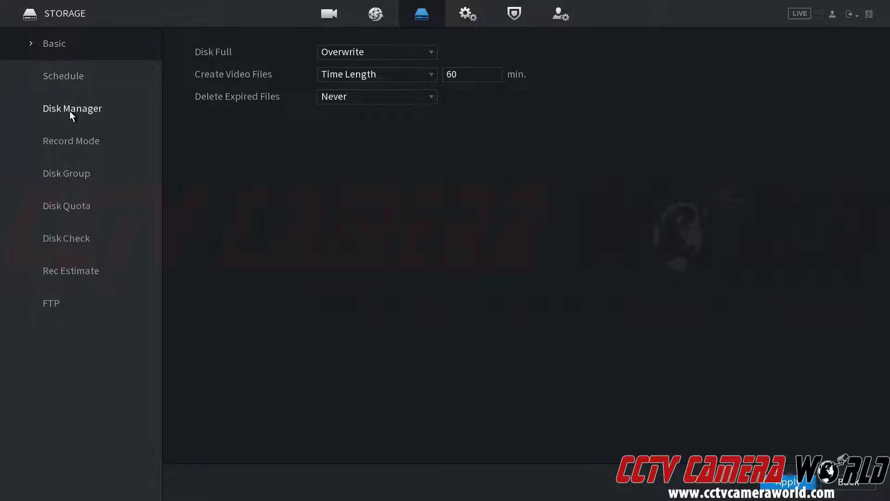
pyautogui.click(72, 108)
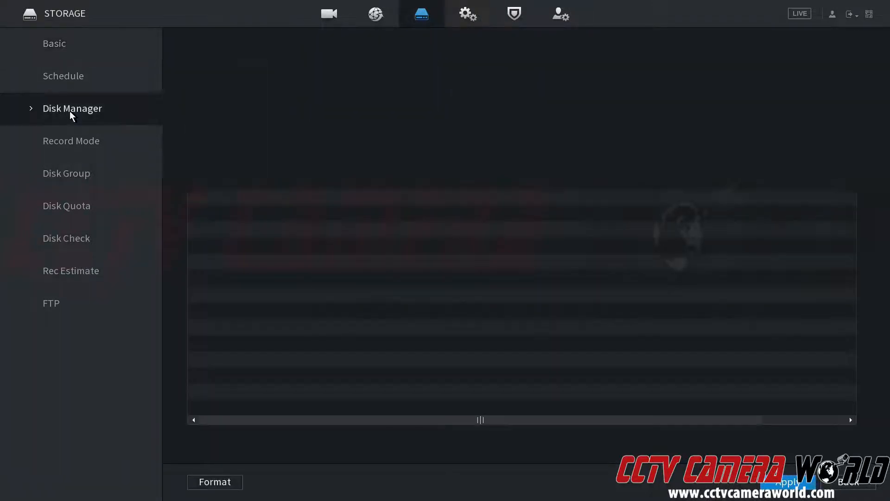
pyautogui.click(72, 109)
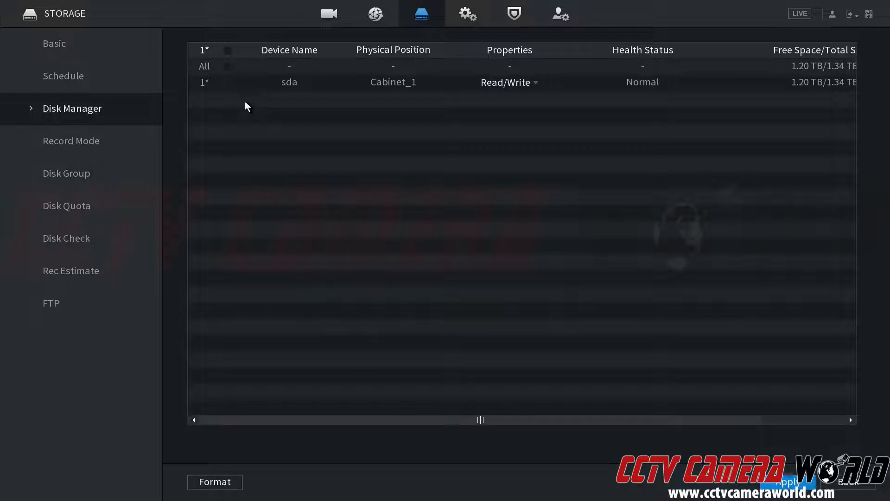
pyautogui.moveTo(314, 91)
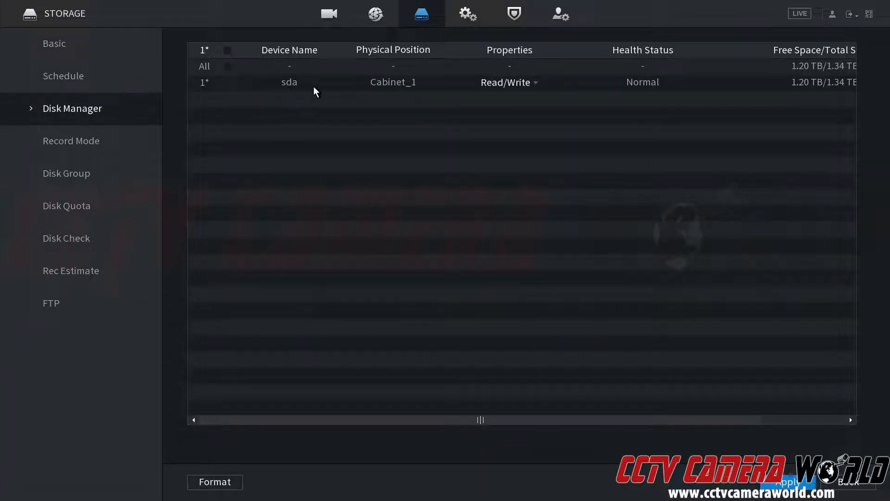
pyautogui.moveTo(391, 92)
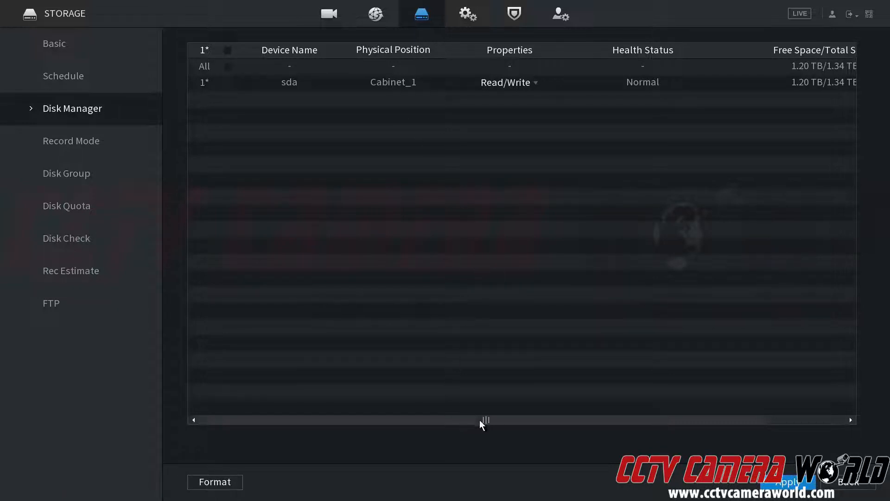
pyautogui.moveTo(485, 420); pyautogui.dragTo(561, 419)
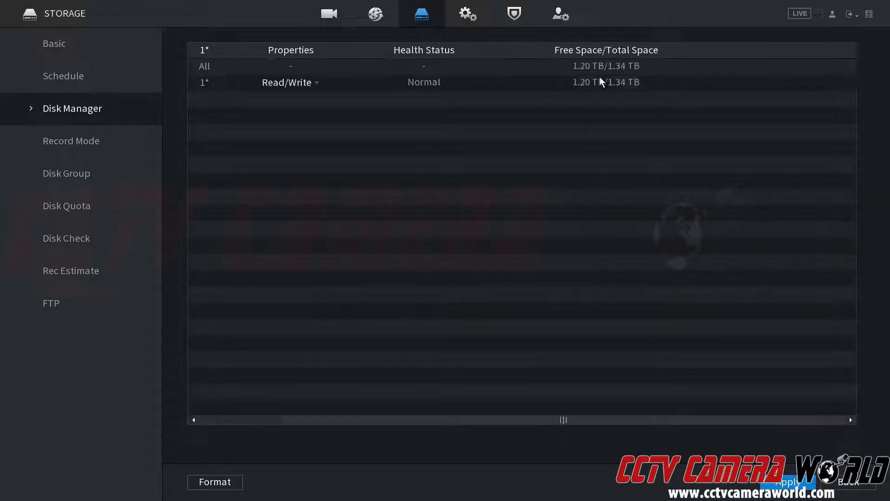
pyautogui.moveTo(588, 91)
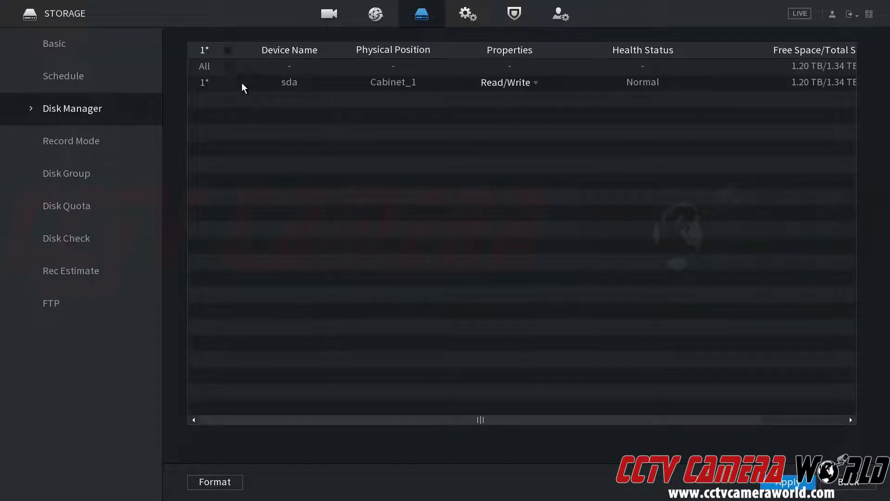
# Select disk sda and confirm formatting with Clear HDD database enabled
pyautogui.click(227, 82)
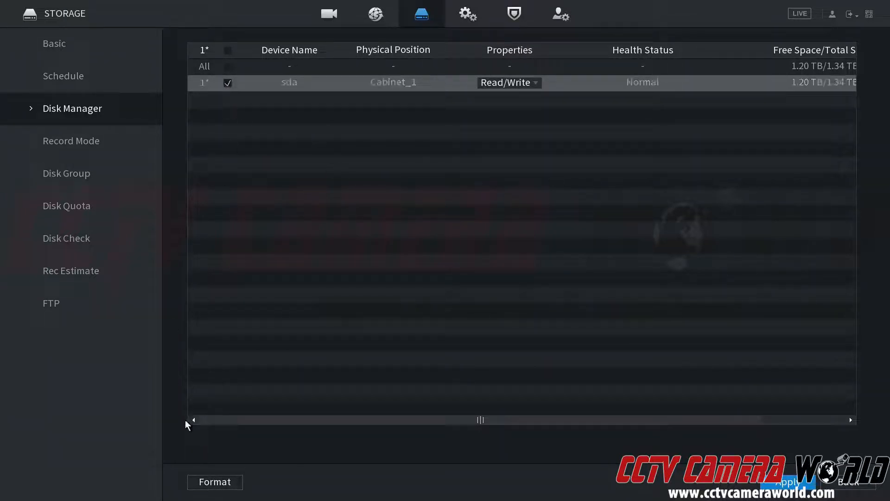
pyautogui.click(214, 482)
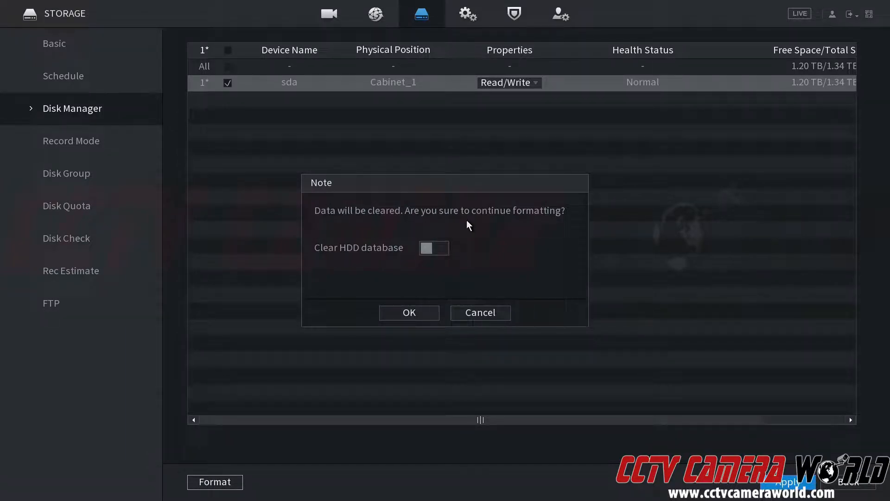
pyautogui.click(433, 248)
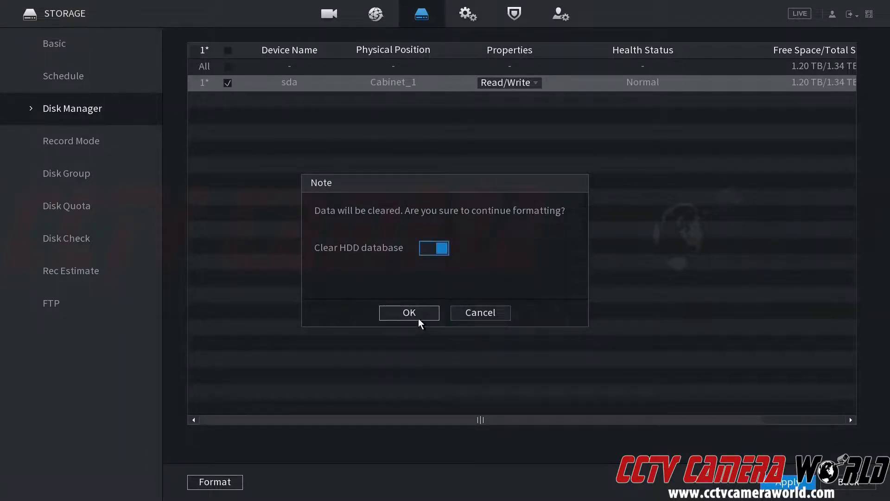
pyautogui.click(409, 313)
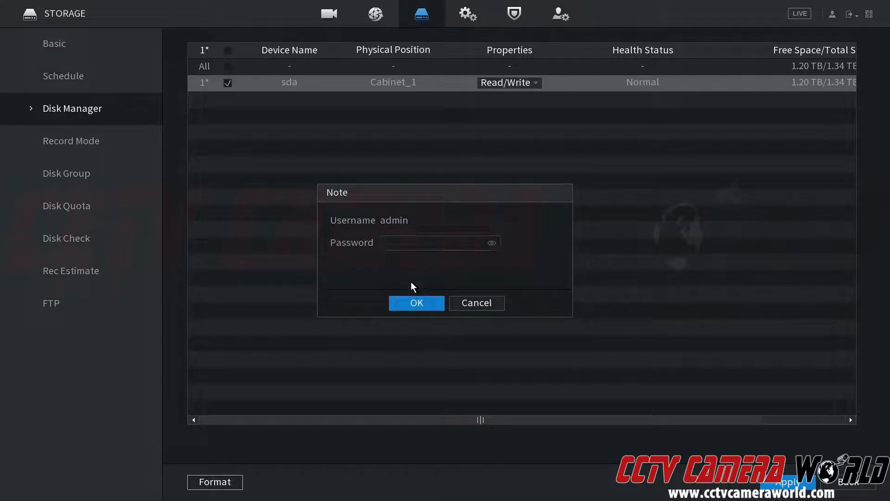
# Enter the admin password in the Note dialog to authorise formatting sda
pyautogui.click(437, 243)
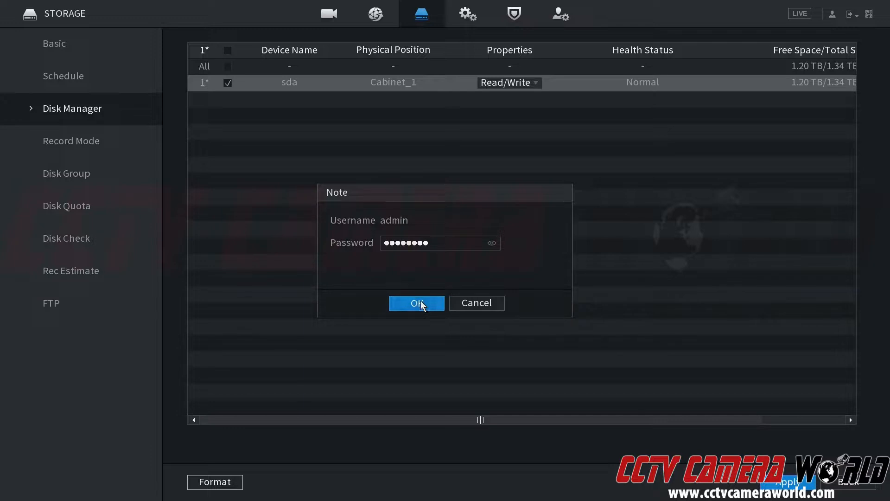
pyautogui.click(416, 303)
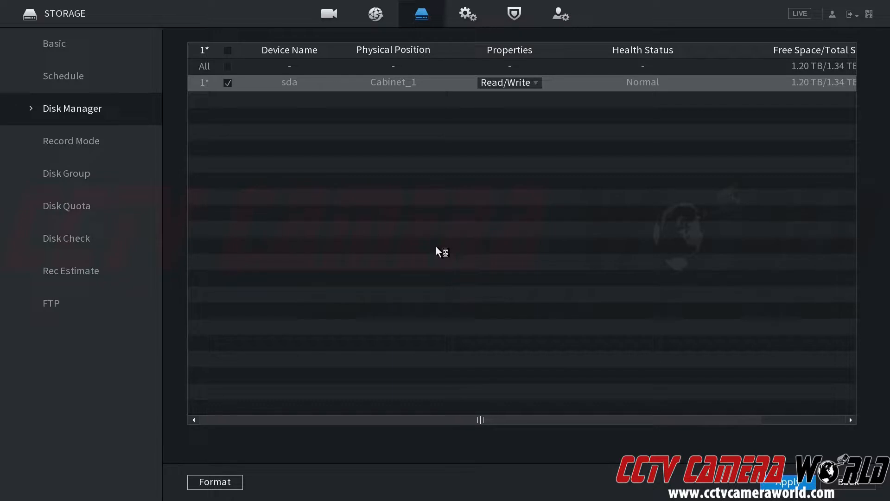
pyautogui.moveTo(792, 93)
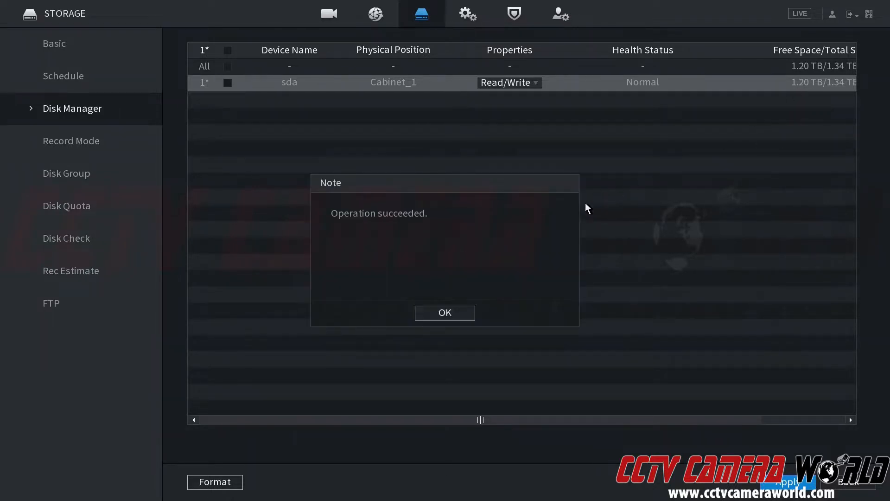
# Dismiss the success notice and confirm sda shows 1.34 TB free of 1.34 TB
pyautogui.click(445, 313)
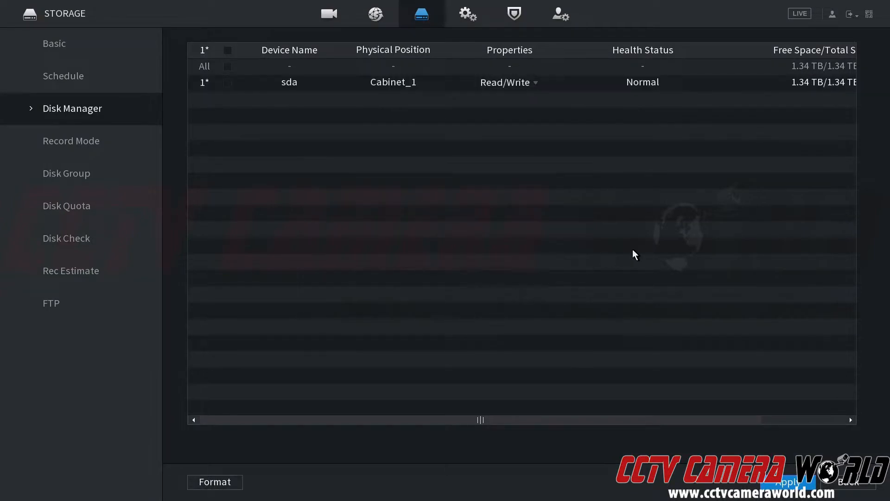
pyautogui.moveTo(800, 92)
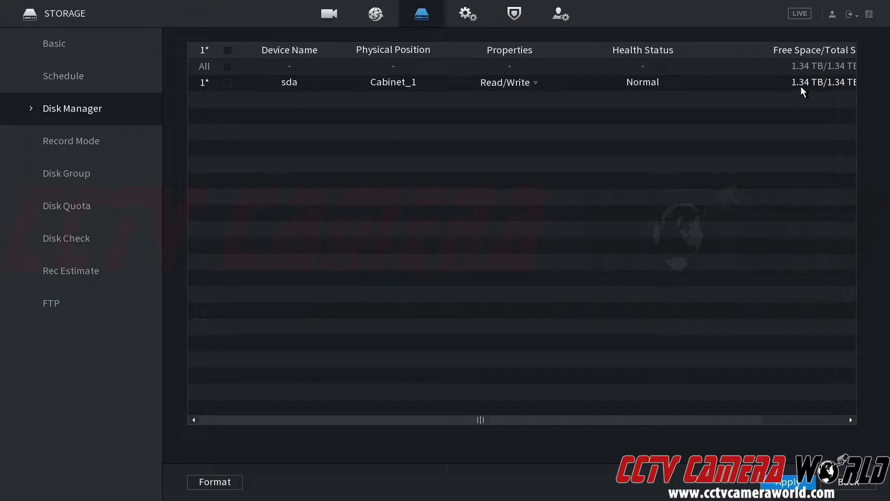
pyautogui.moveTo(636, 365)
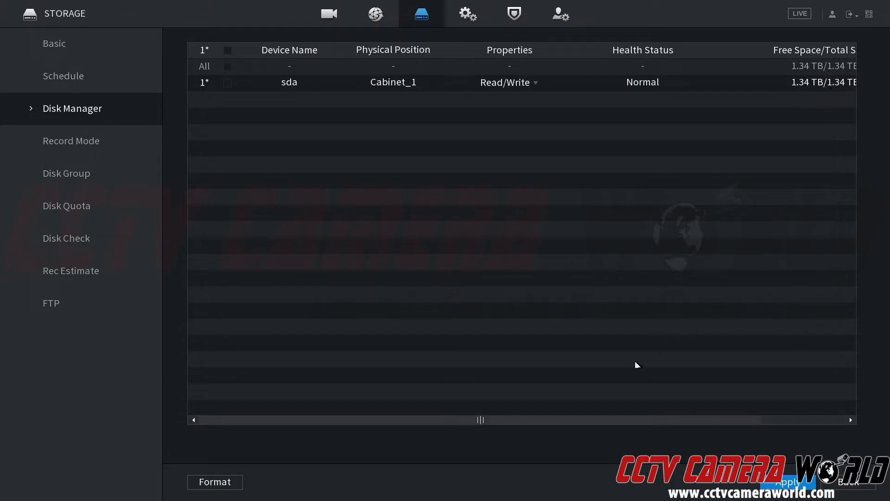
pyautogui.hscroll(3)
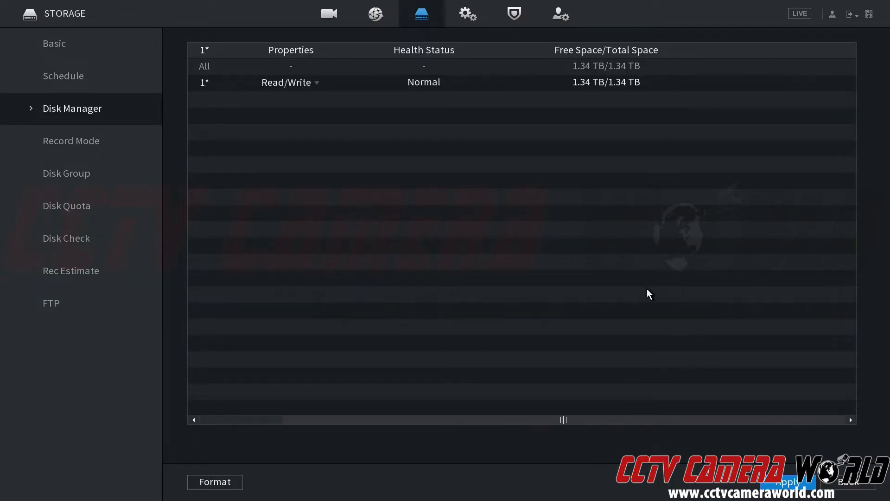
pyautogui.moveTo(652, 269)
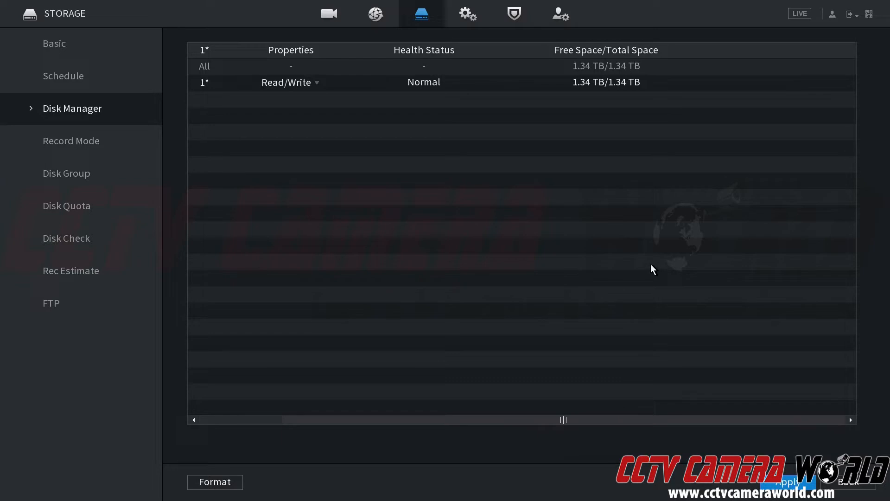
pyautogui.moveTo(637, 264)
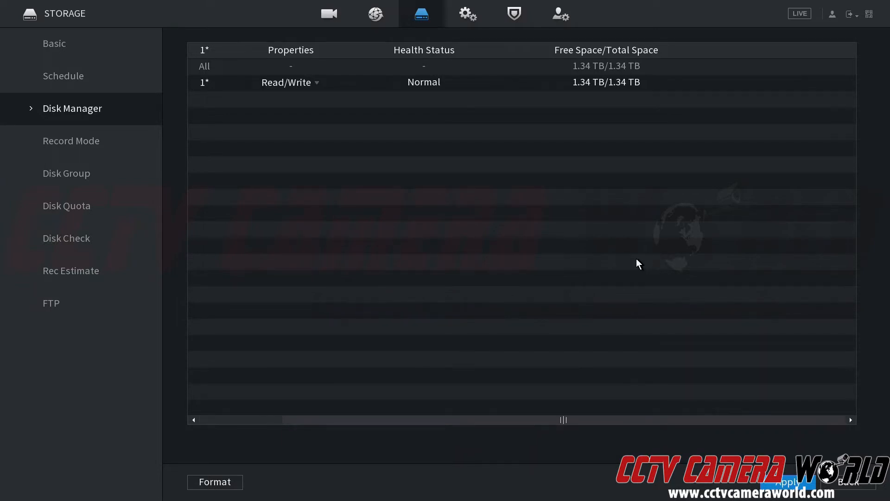